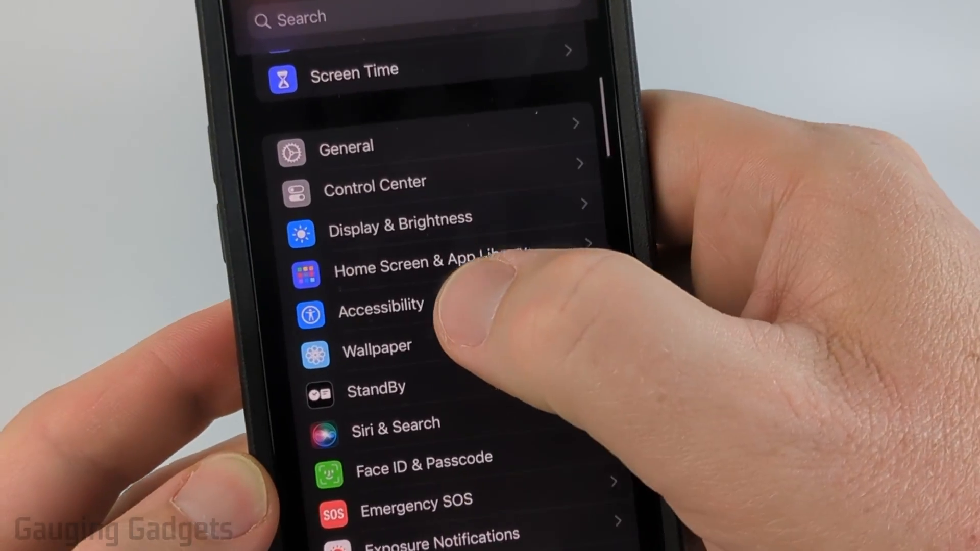
- Go into Accessibility and scroll toward the Physical and Motor section for Switch Control
left_click(381, 310)
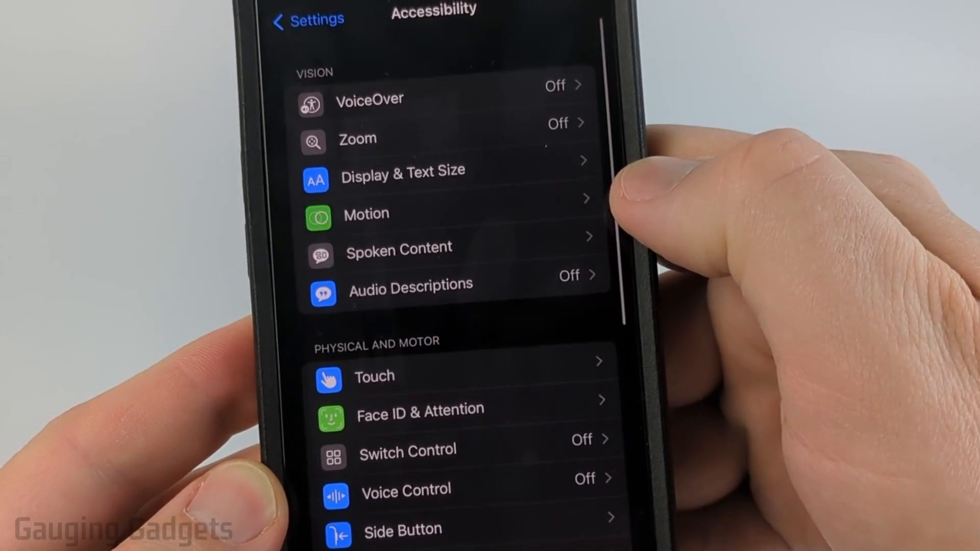
scroll("up", 3)
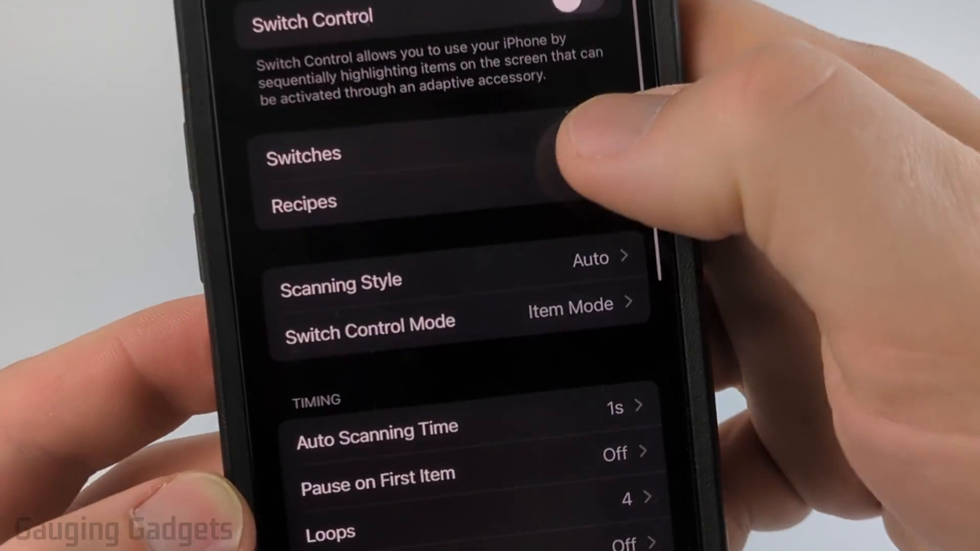
- Show the Switch Control Recipes list (Turn Pages, test, Create New Recipe)
left_click(303, 203)
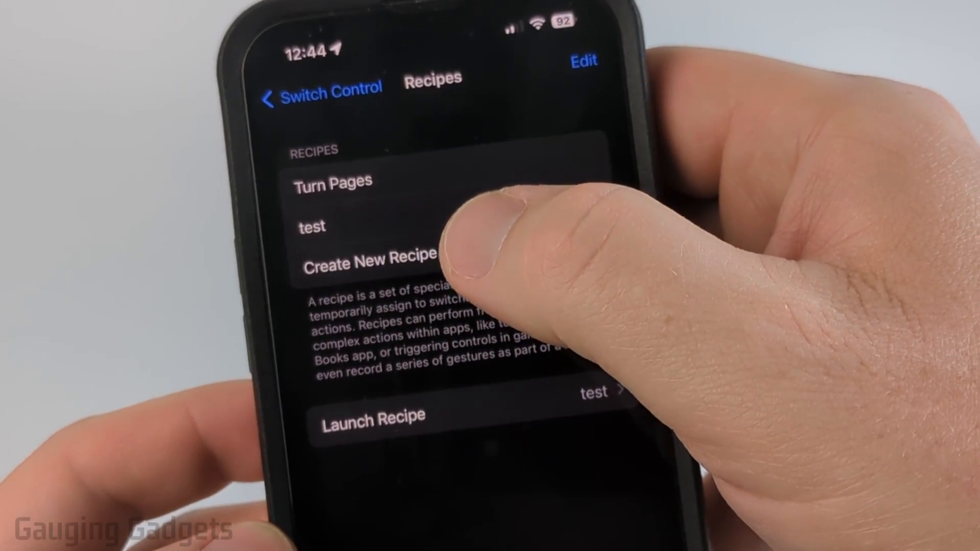
- Create a new recipe named 'test 2' and go to assign a switch to it
left_click(369, 260)
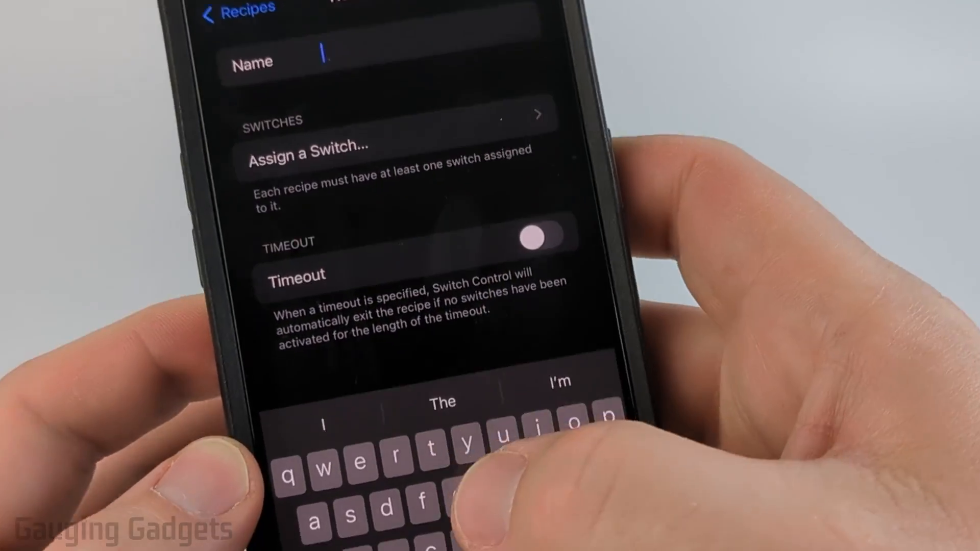
type("test")
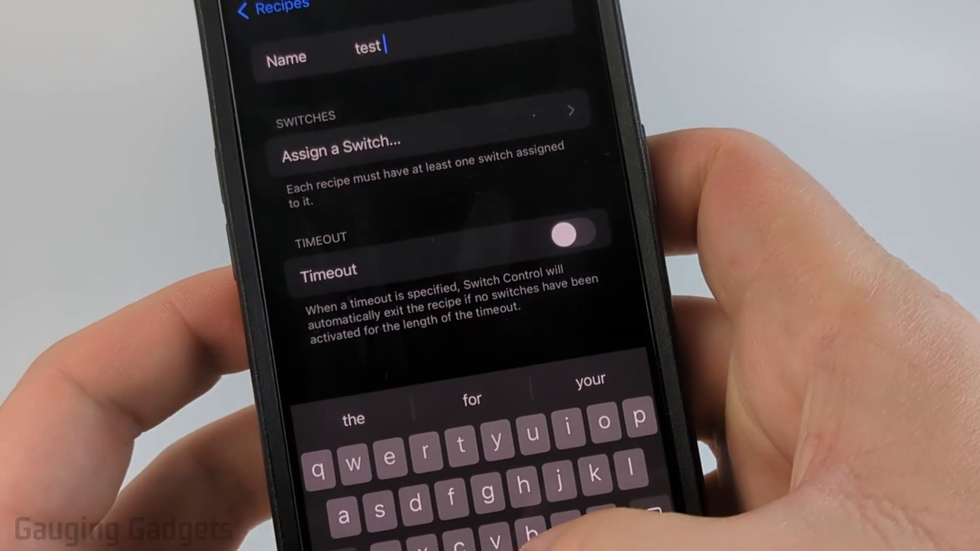
type("2")
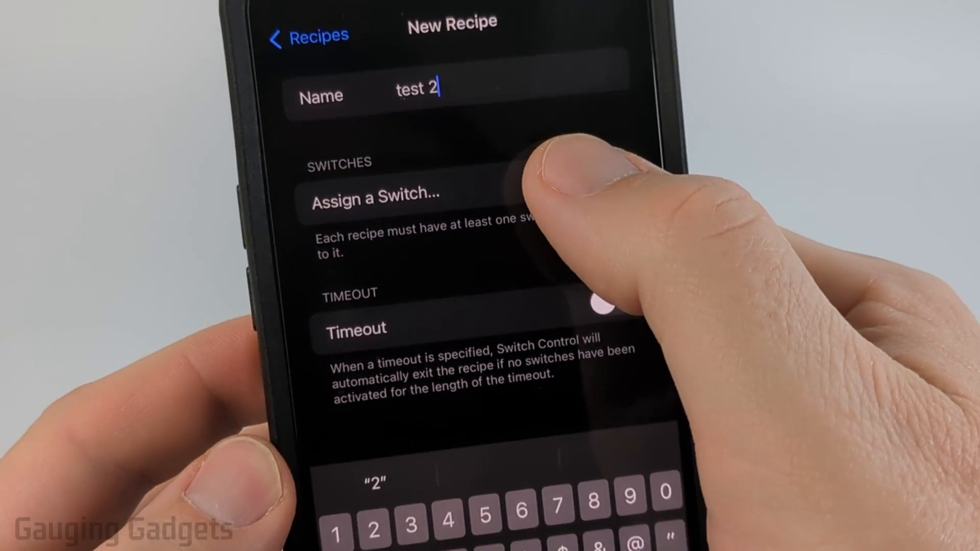
left_click(375, 198)
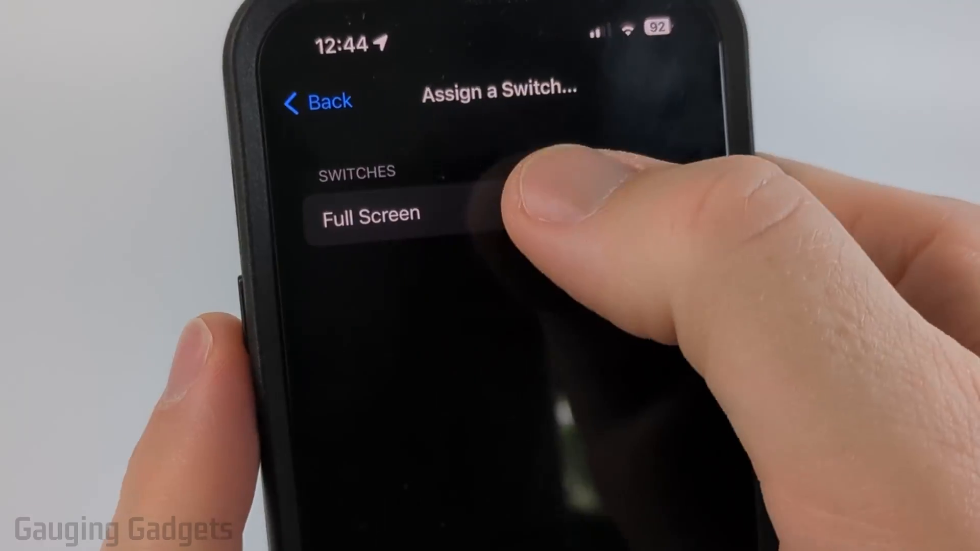
- Assign the Full Screen switch with a recorded custom single-tap gesture and save it
left_click(370, 214)
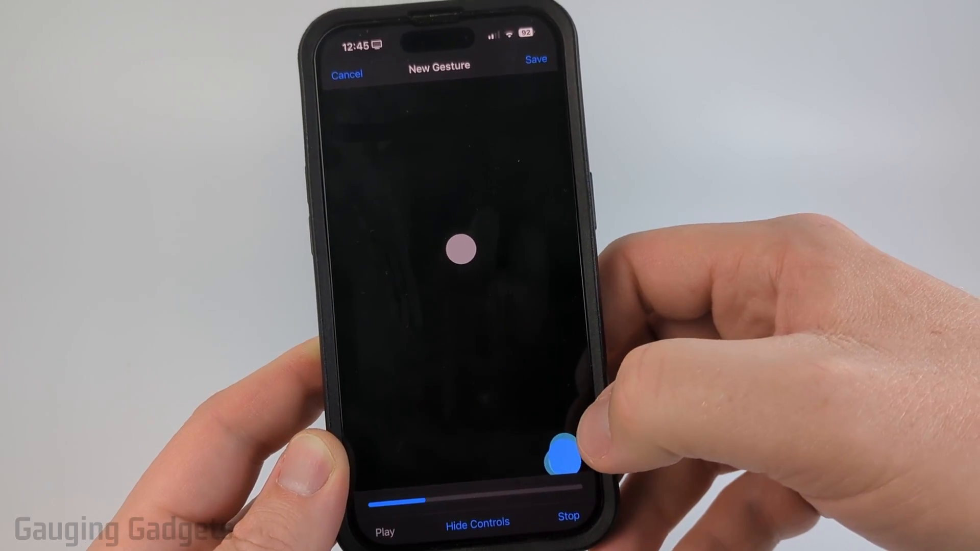
left_click(536, 59)
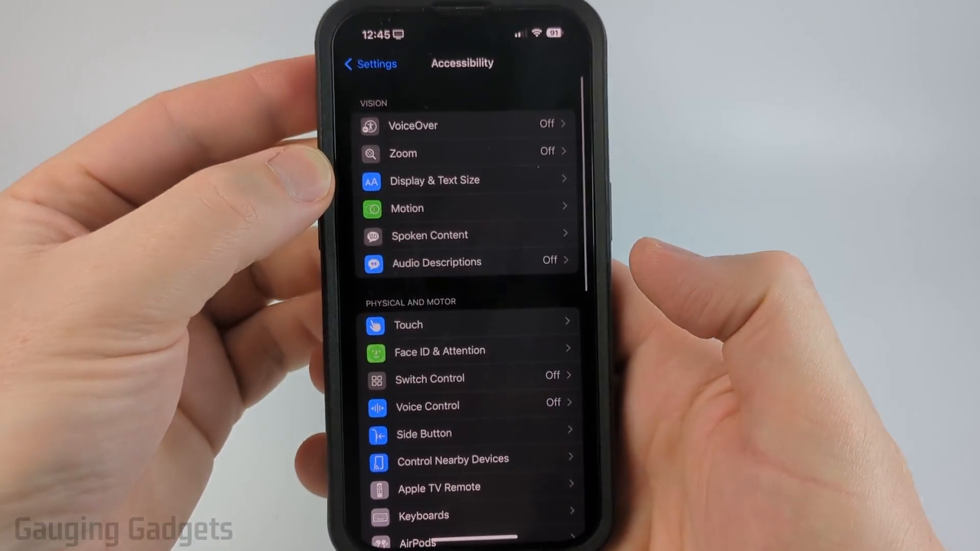
- Scroll down the Accessibility page options after leaving the recipe setup
scroll("down", 3)
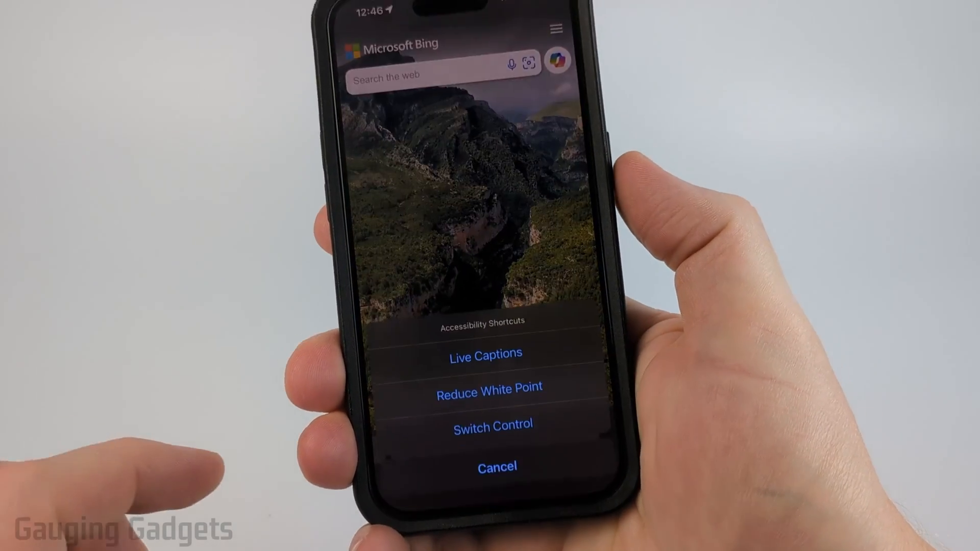
- Choose Switch Control from the Accessibility Shortcuts menu over the Bing page in Safari
left_click(496, 466)
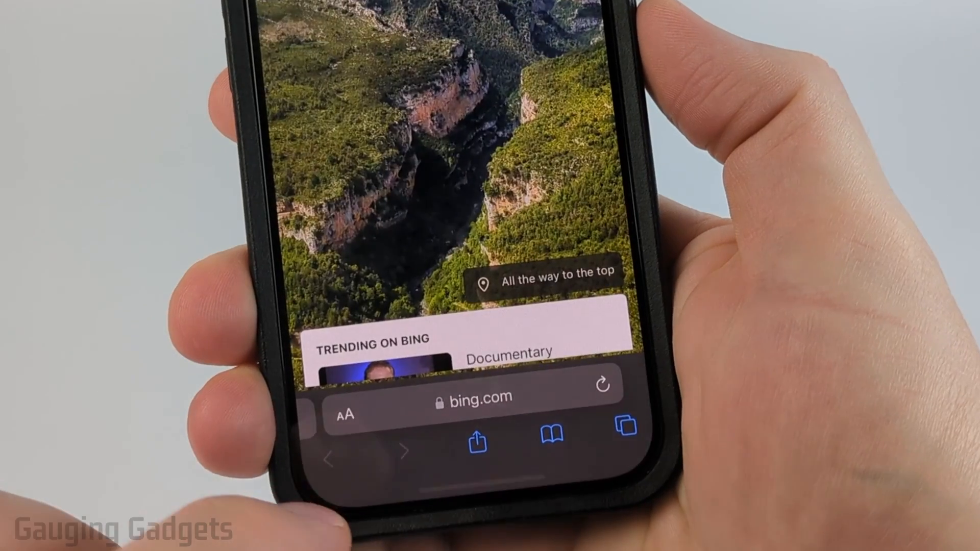